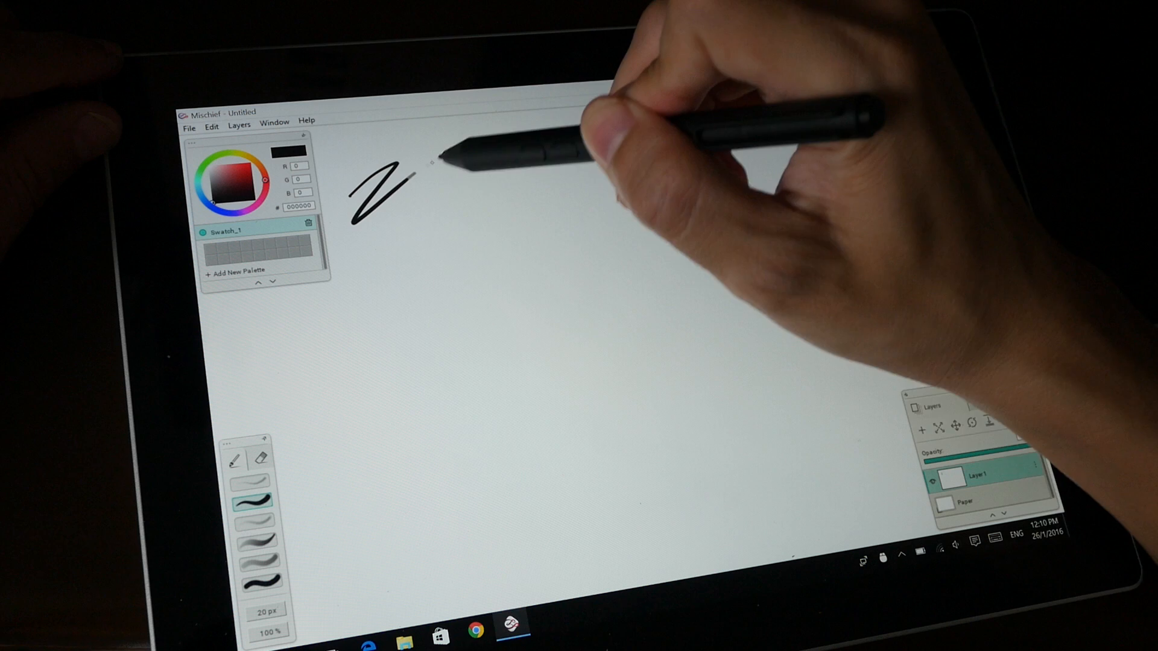
Step: Cover the canvas with black zigzag scribbles, tall loops and wavy strokes varying thin to thick
drag(413, 170, 347, 303)
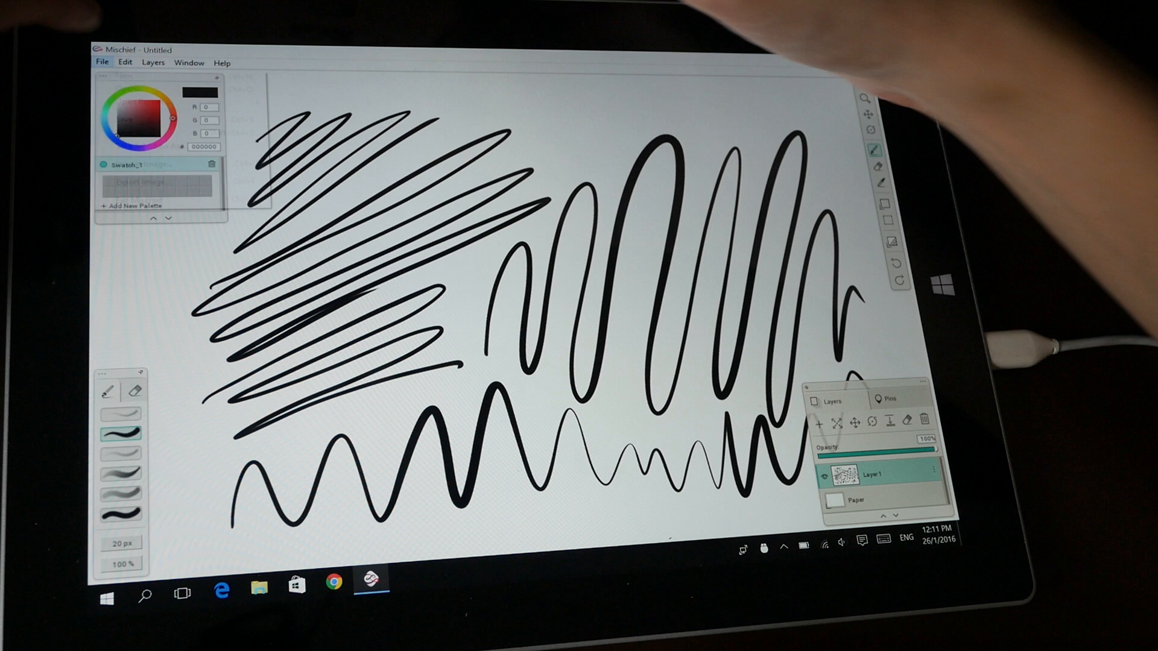
Step: Start a new untitled document, discarding the test strokes without saving
click(101, 62)
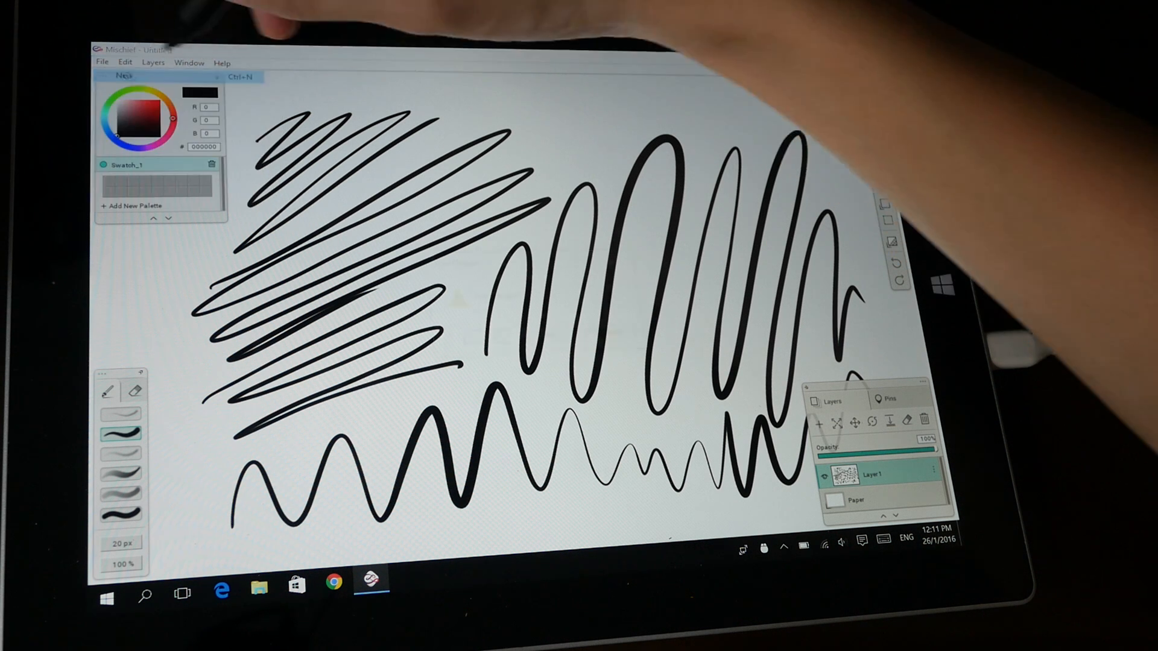
click(124, 76)
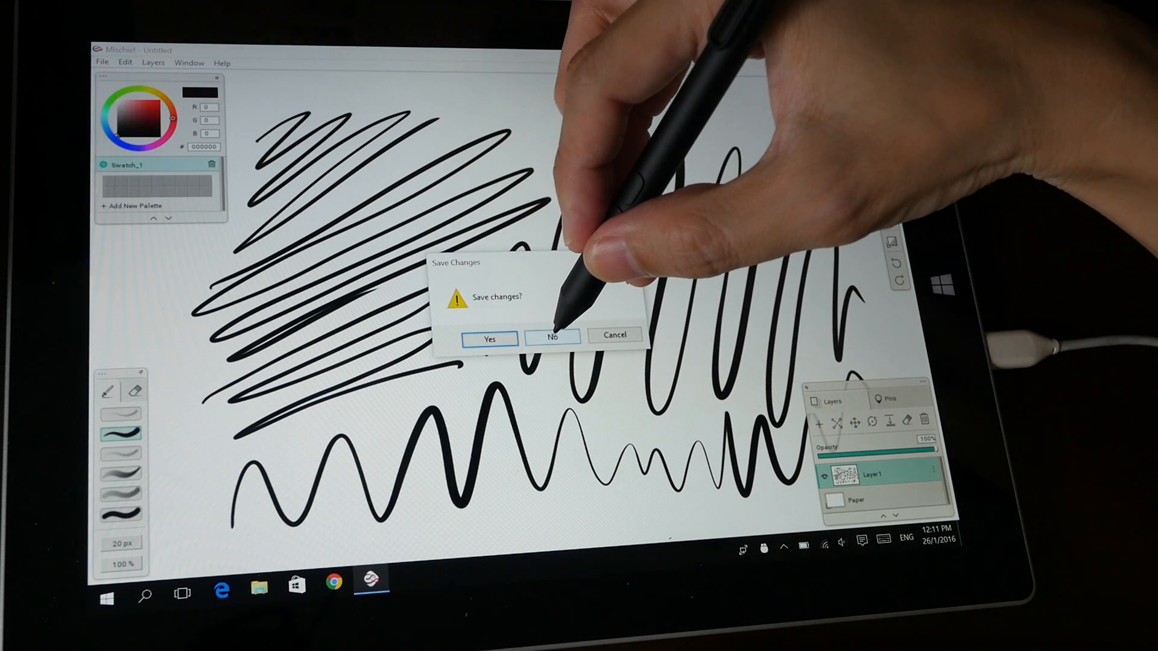
click(551, 337)
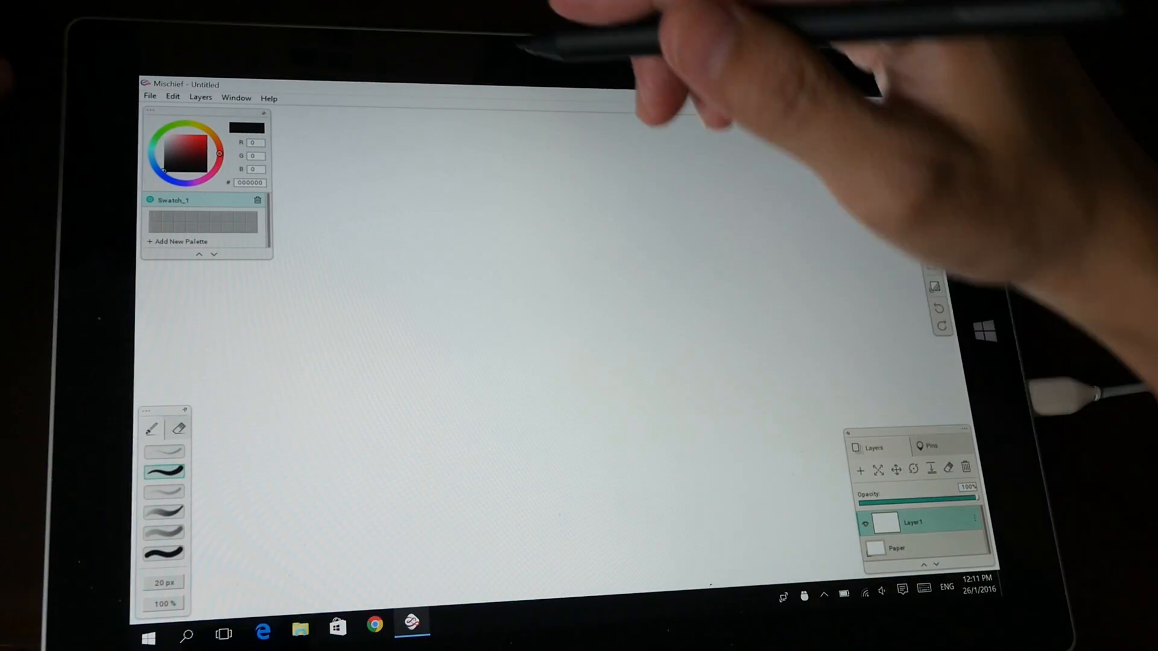
Step: Sketch the head's curved outline, brow and nose profile, eye and hair strokes in black
drag(450, 274, 650, 156)
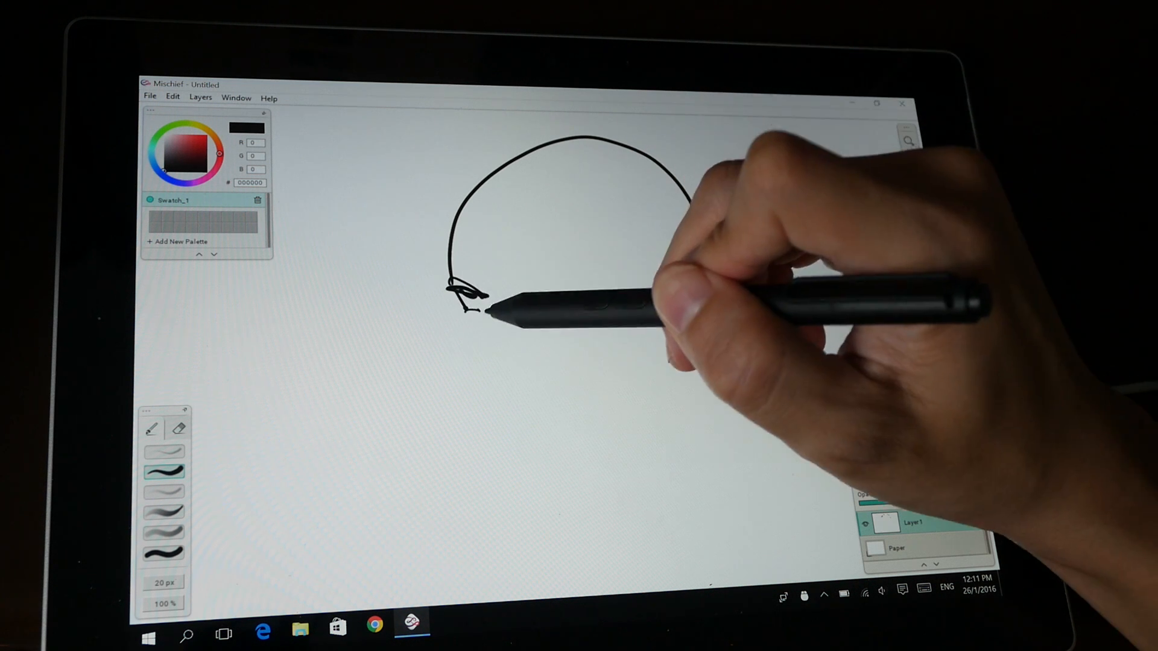
drag(462, 303, 458, 414)
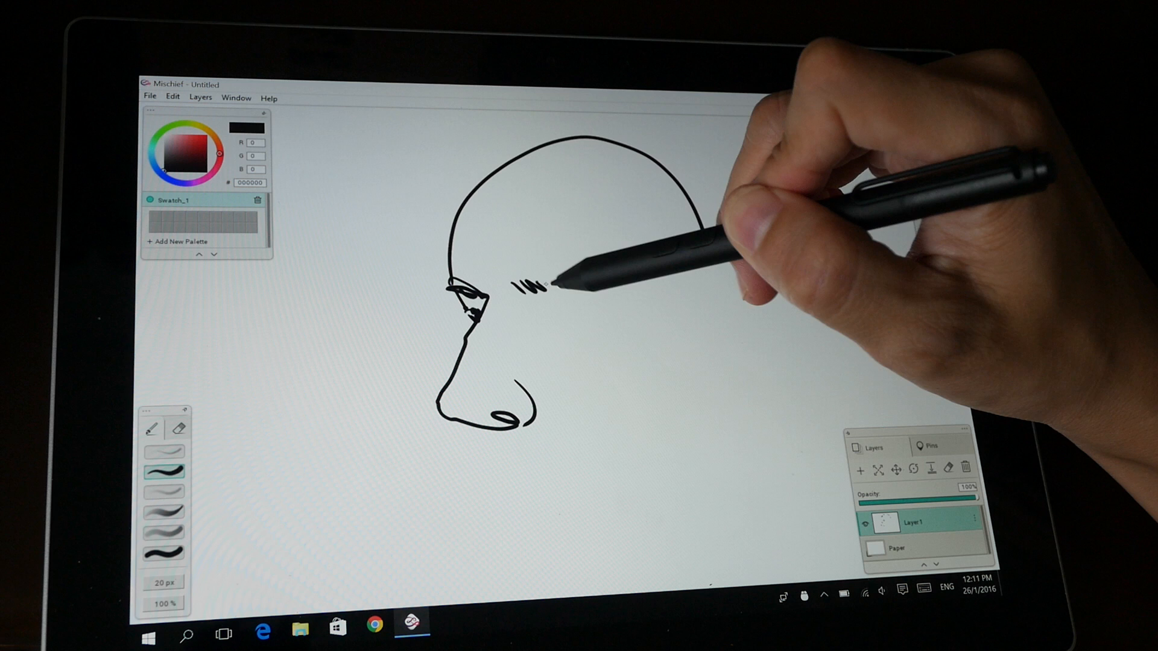
drag(525, 285, 620, 283)
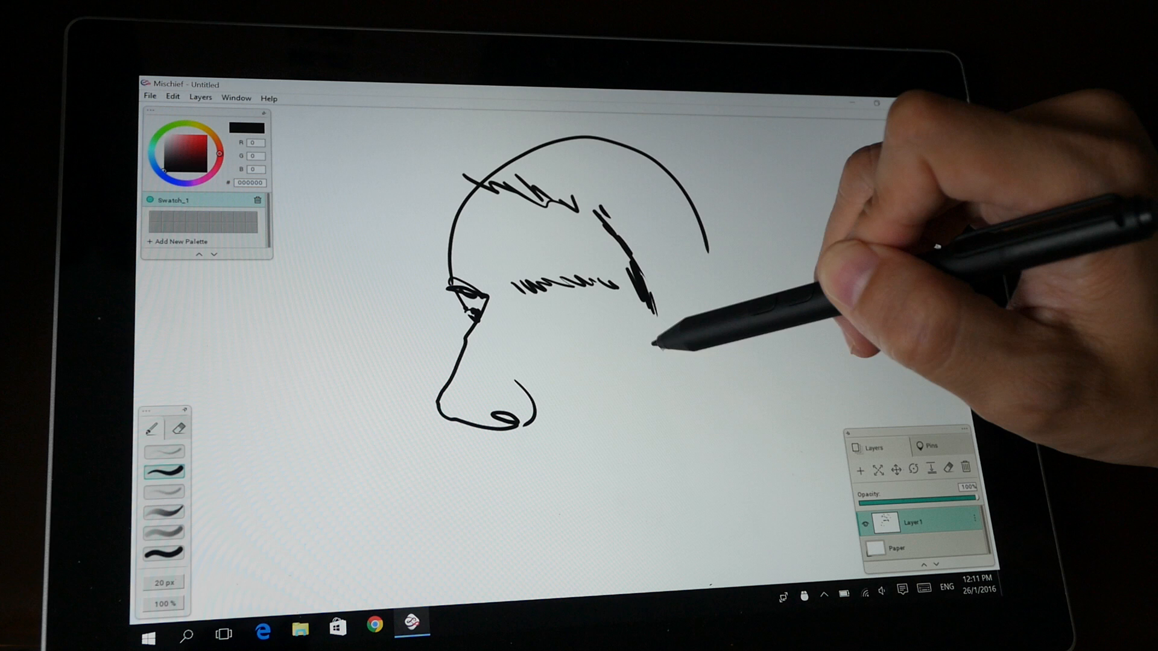
drag(650, 341, 647, 413)
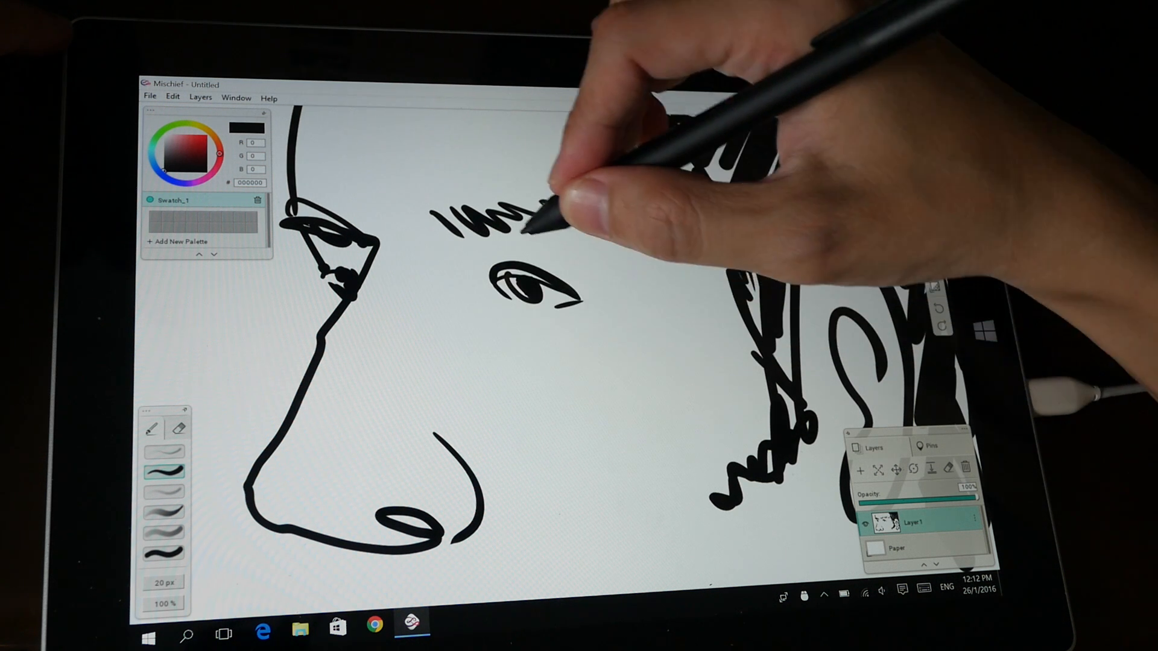
Step: Draw the moustache and mouth, chin and jaw beard, shaded ear, neck and shirt collar
drag(509, 214, 458, 207)
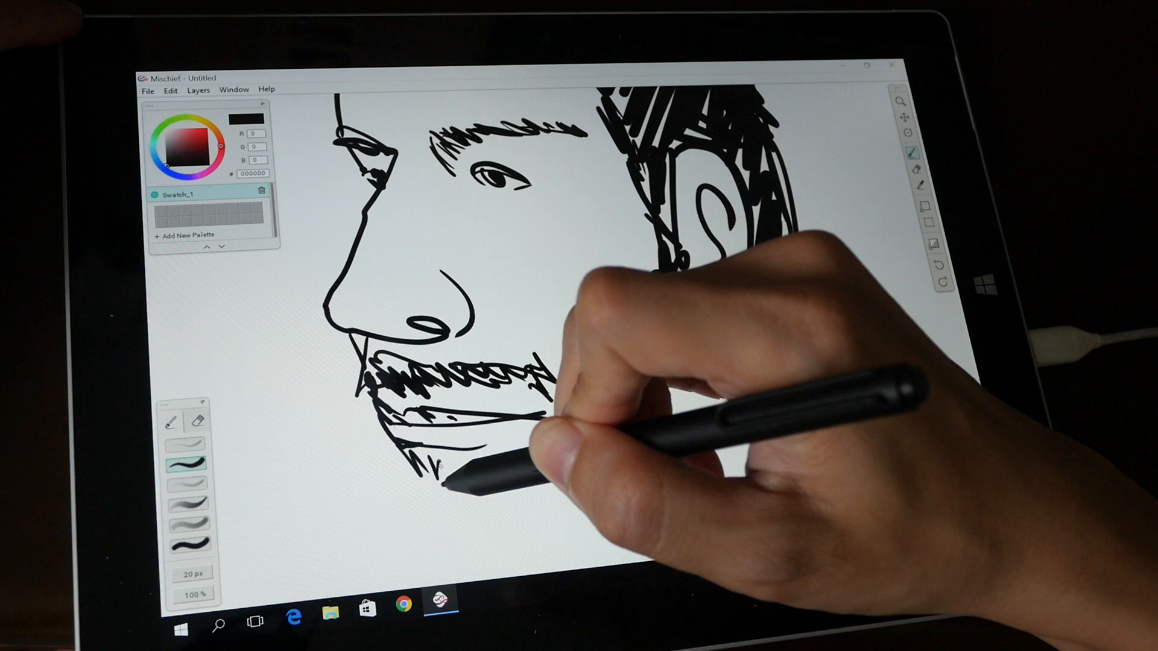
drag(518, 414, 458, 473)
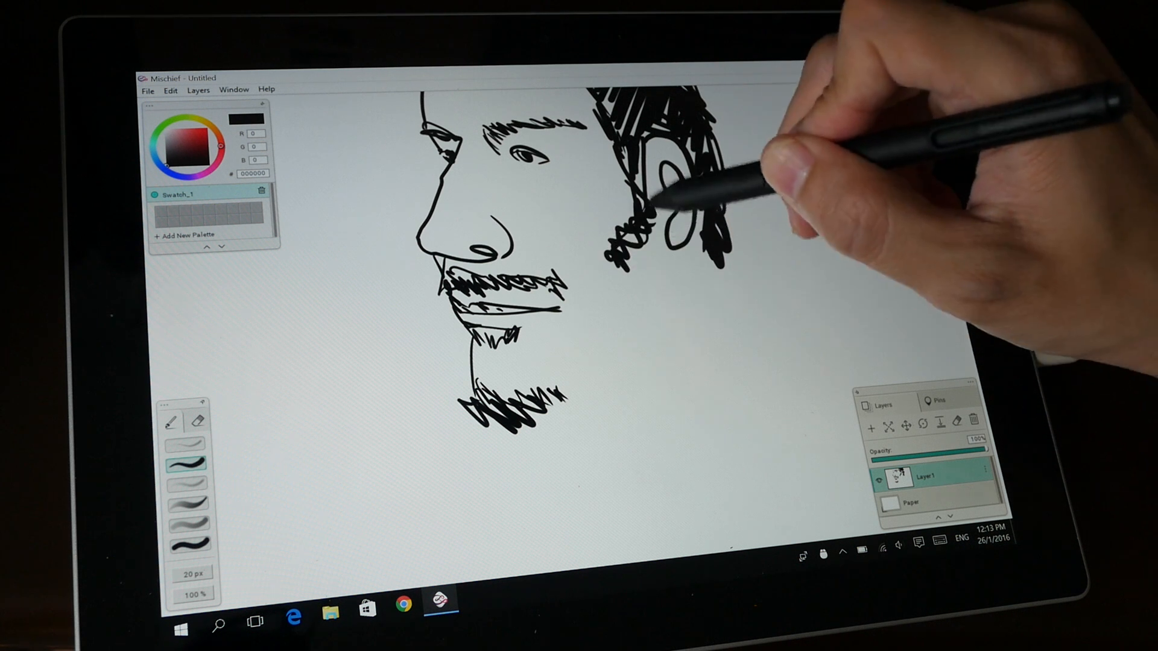
drag(561, 296, 605, 376)
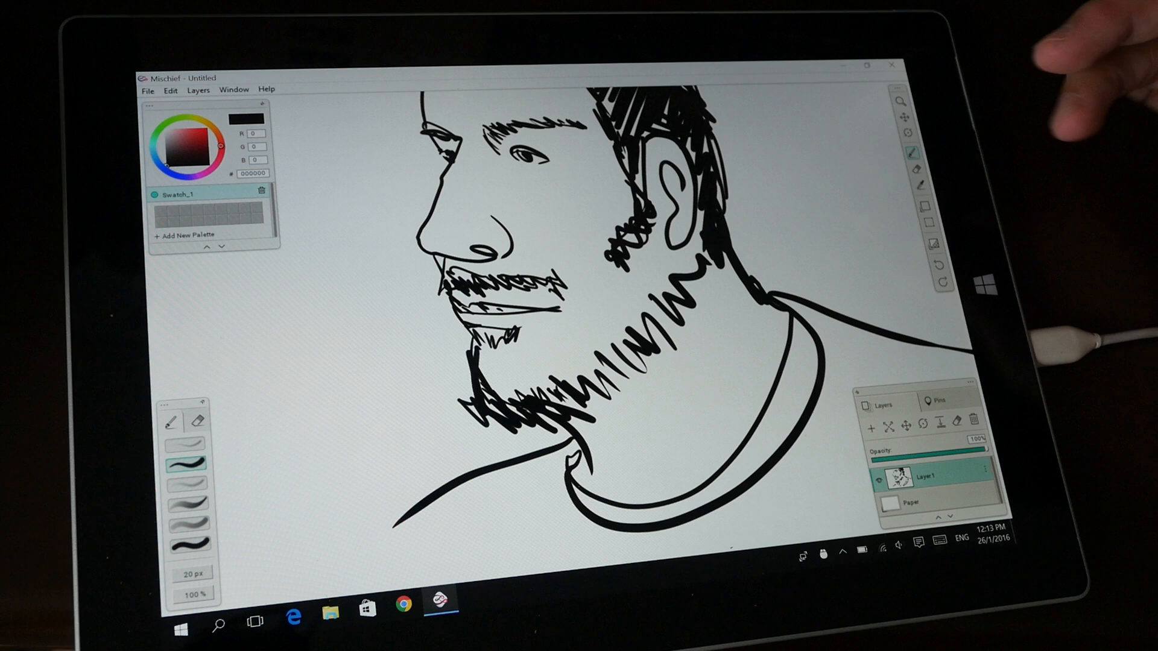
drag(646, 355, 776, 166)
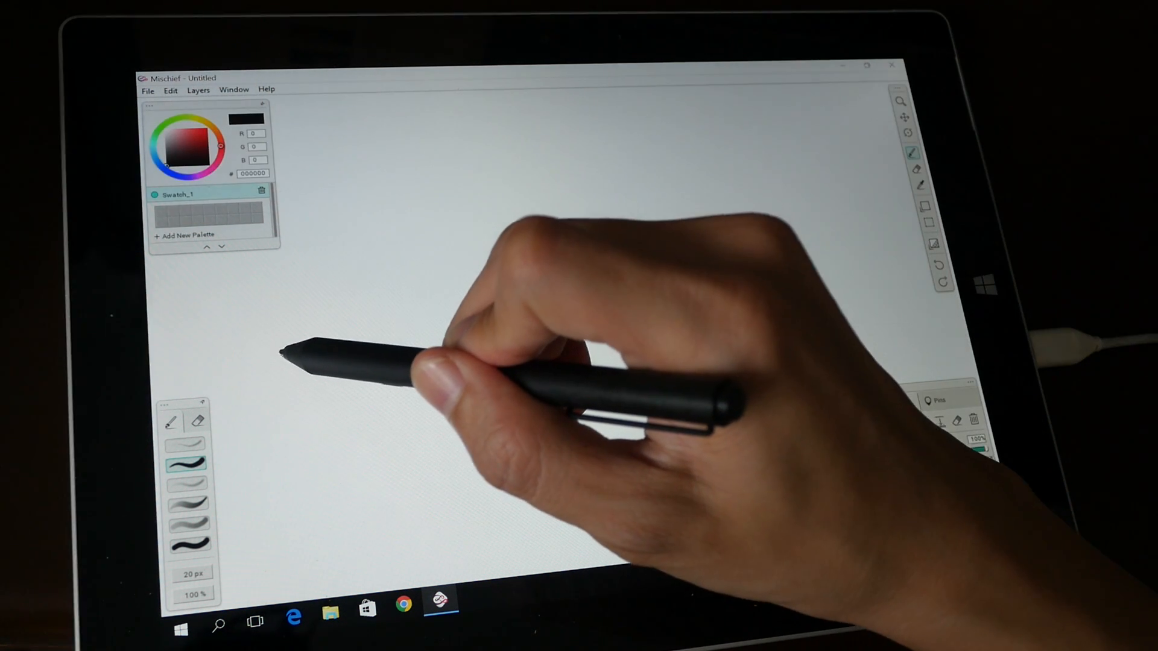
Step: Draw six long parallel diagonal jitter-test lines across the canvas
drag(288, 351, 487, 206)
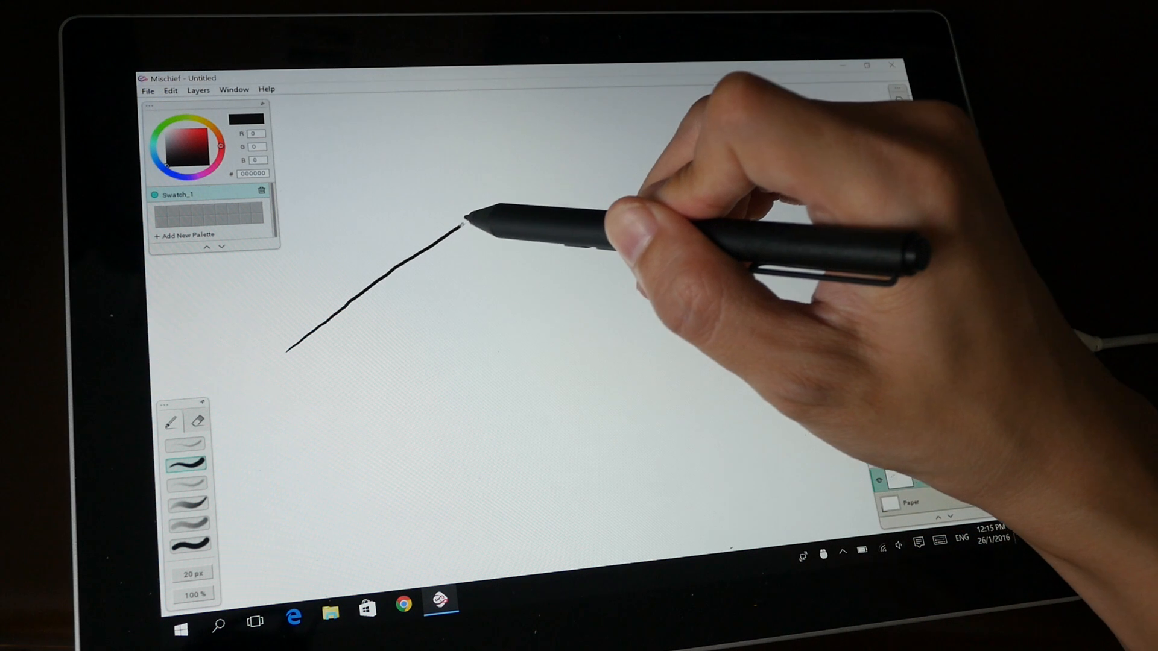
drag(443, 215, 588, 136)
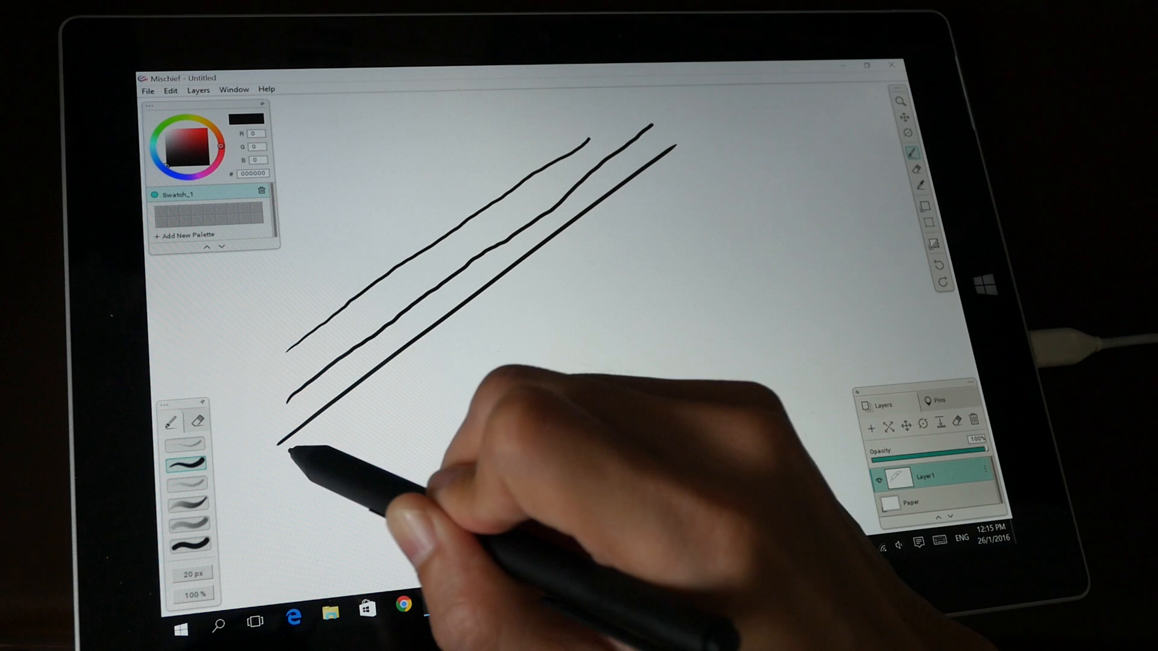
drag(289, 487, 709, 163)
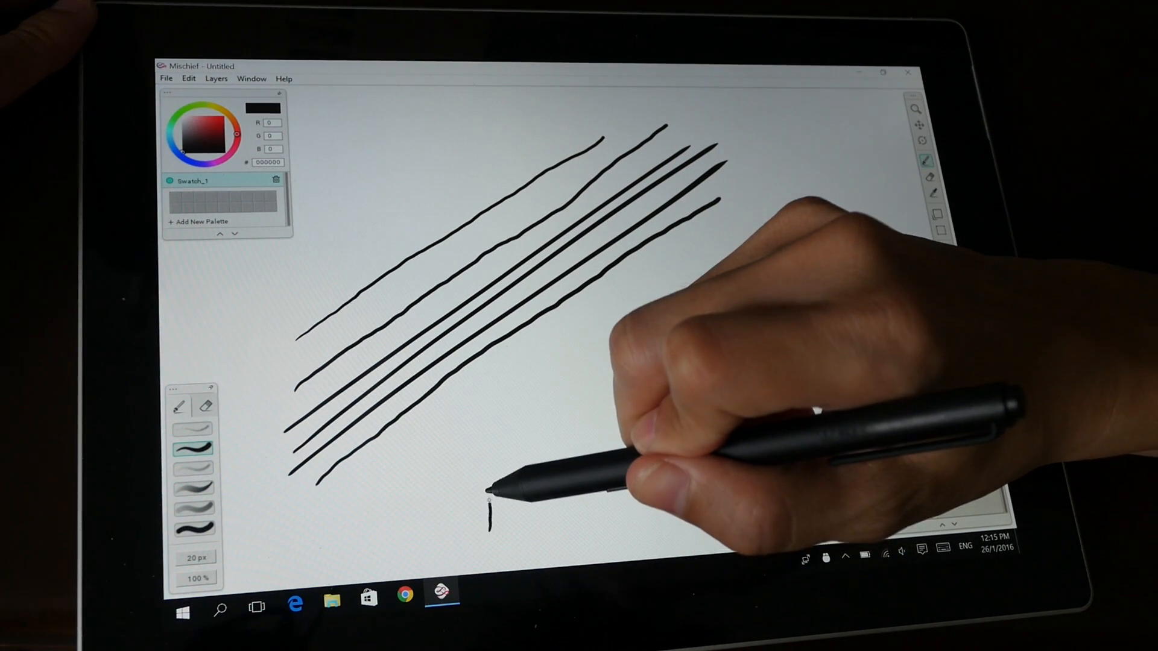
Step: Add two vertical lines, a short right-hand diagonal and a shallow stroke crossing the diagonals
drag(487, 357, 490, 525)
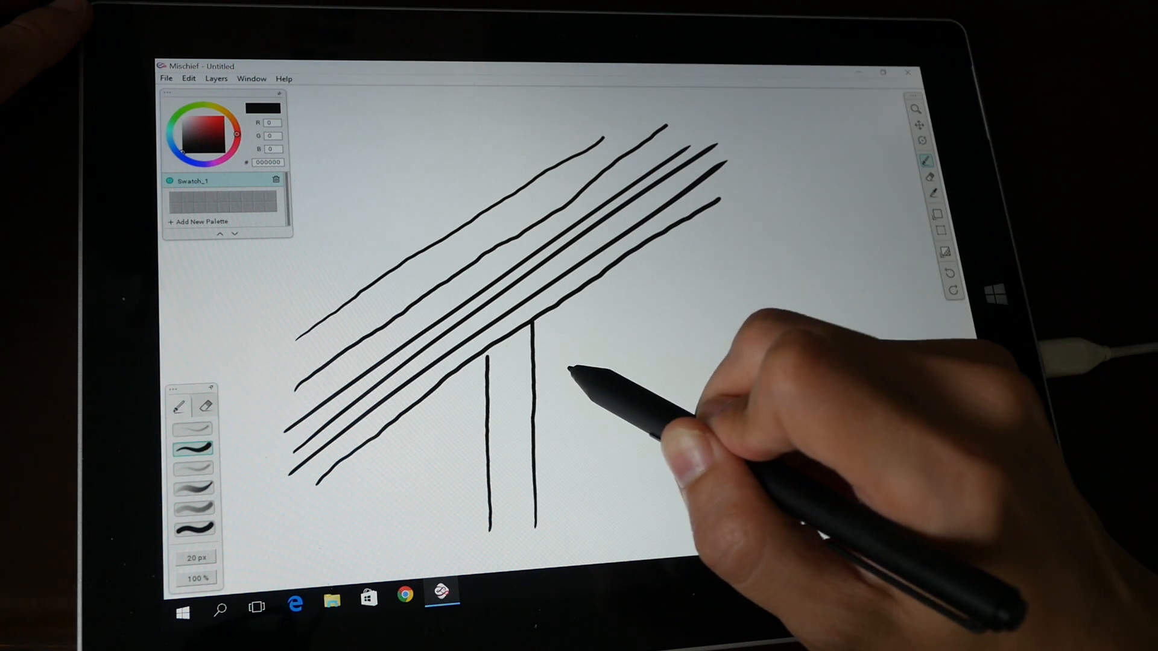
drag(564, 372, 738, 255)
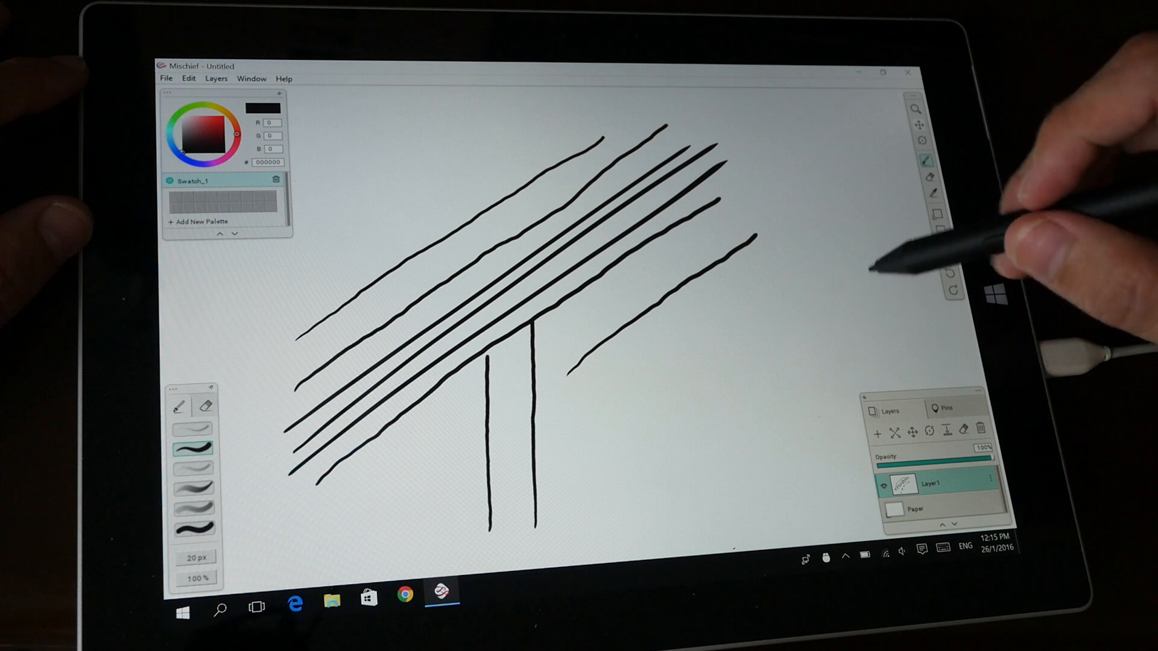
drag(598, 255, 856, 291)
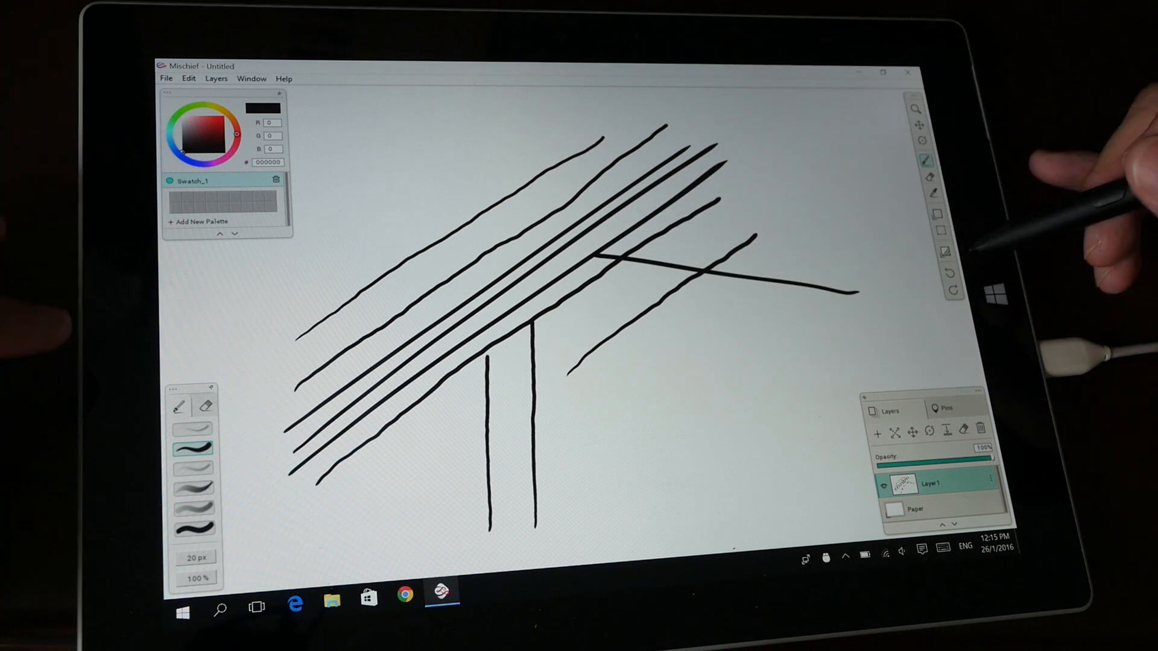